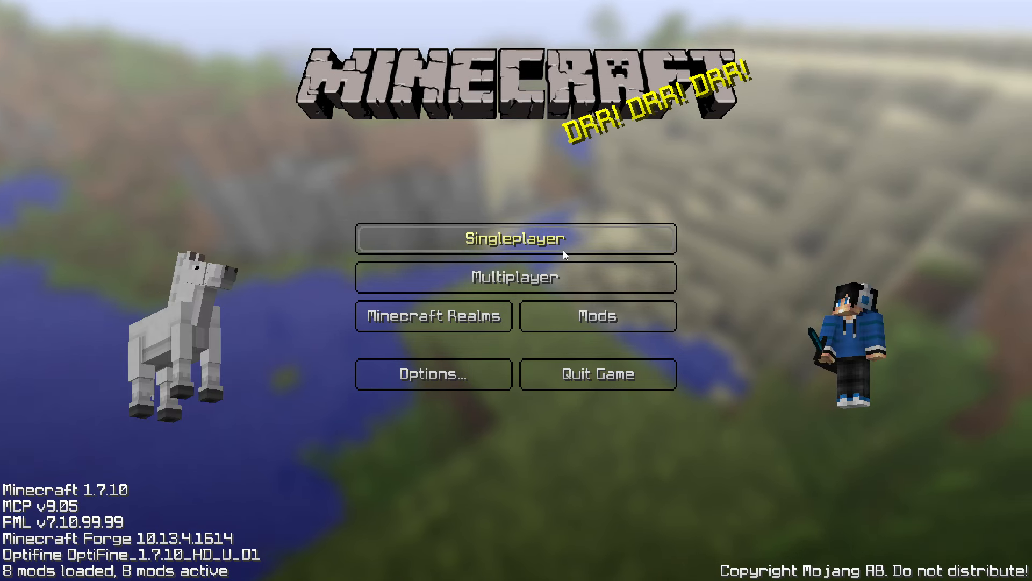
mouse_move(755, 296)
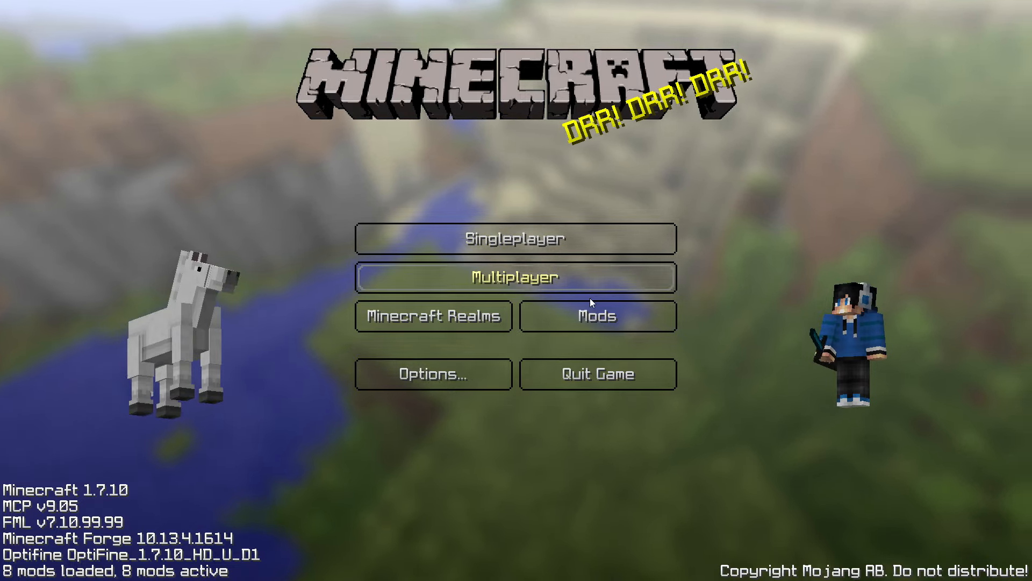
Reach the Select Resource Packs screen from the title screen's Options.
left_click(515, 277)
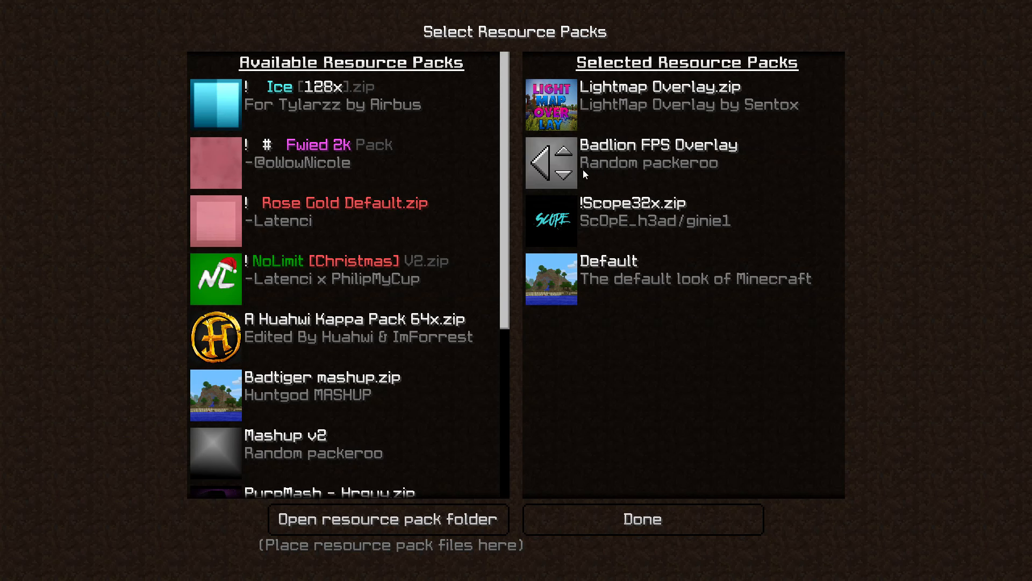
mouse_move(571, 165)
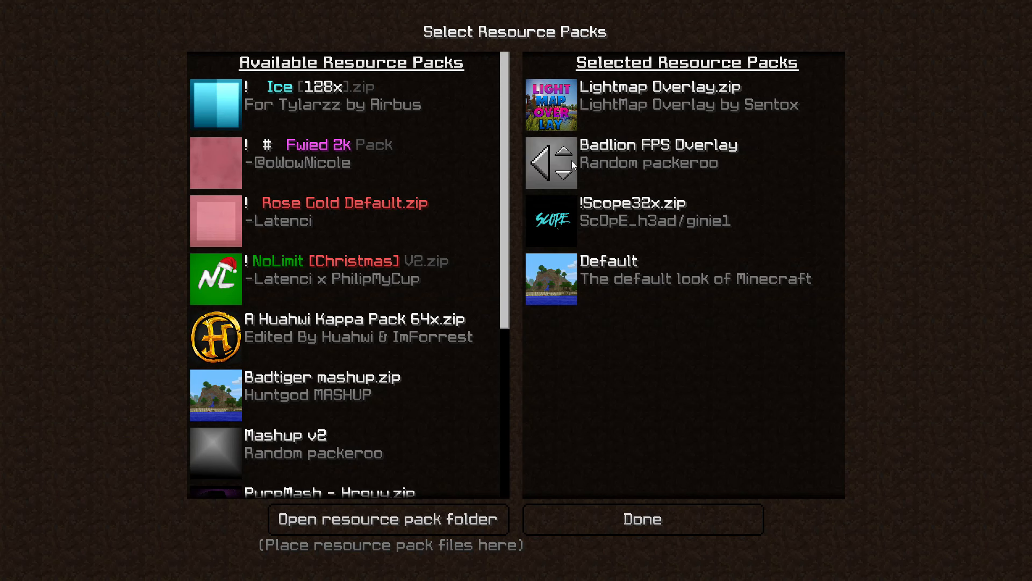
mouse_move(685, 155)
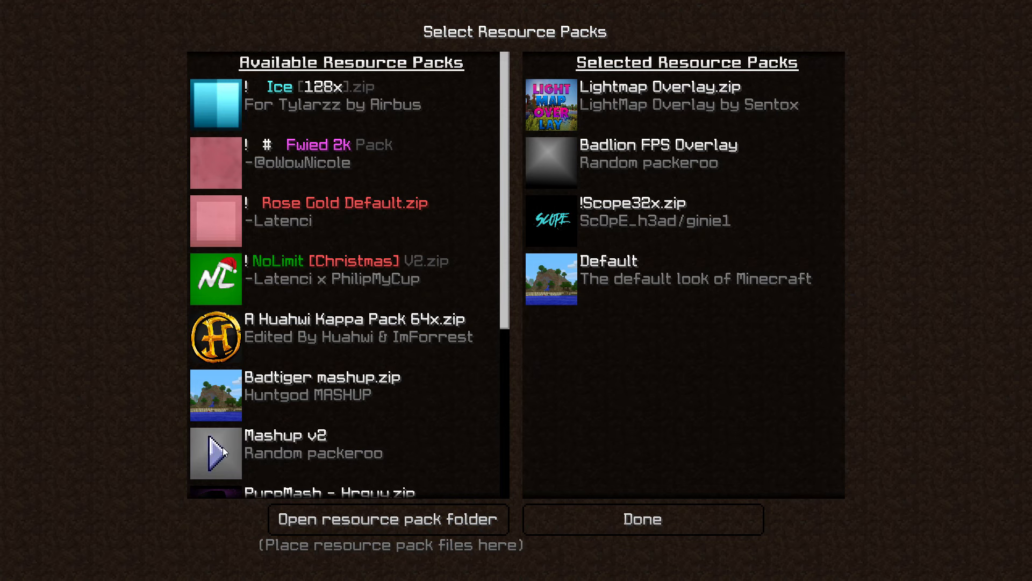
mouse_move(288, 450)
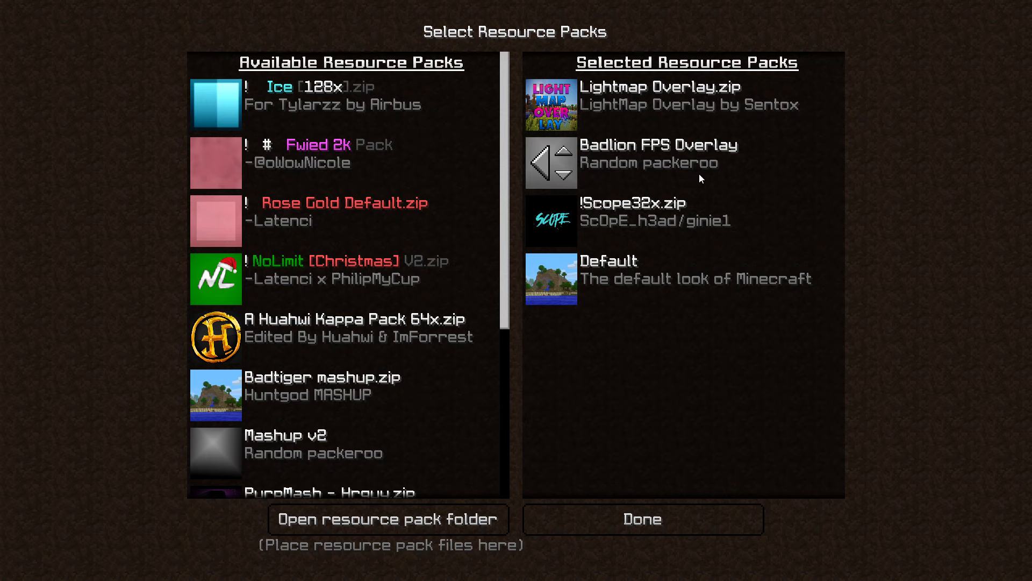
mouse_move(604, 171)
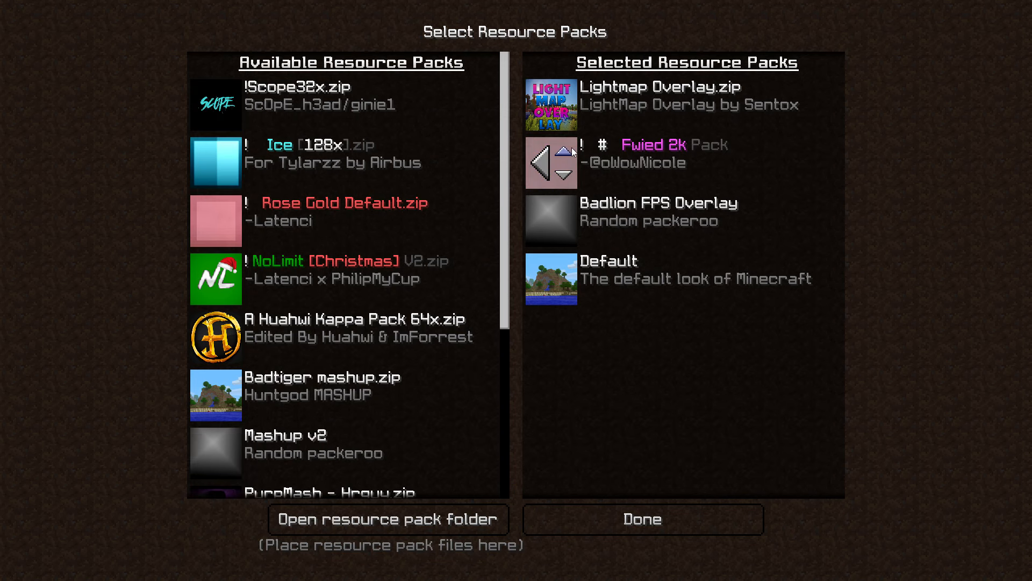
Place the Fwied 2k pack below Badlion FPS Overlay and apply the selected packs with Done.
left_click(565, 174)
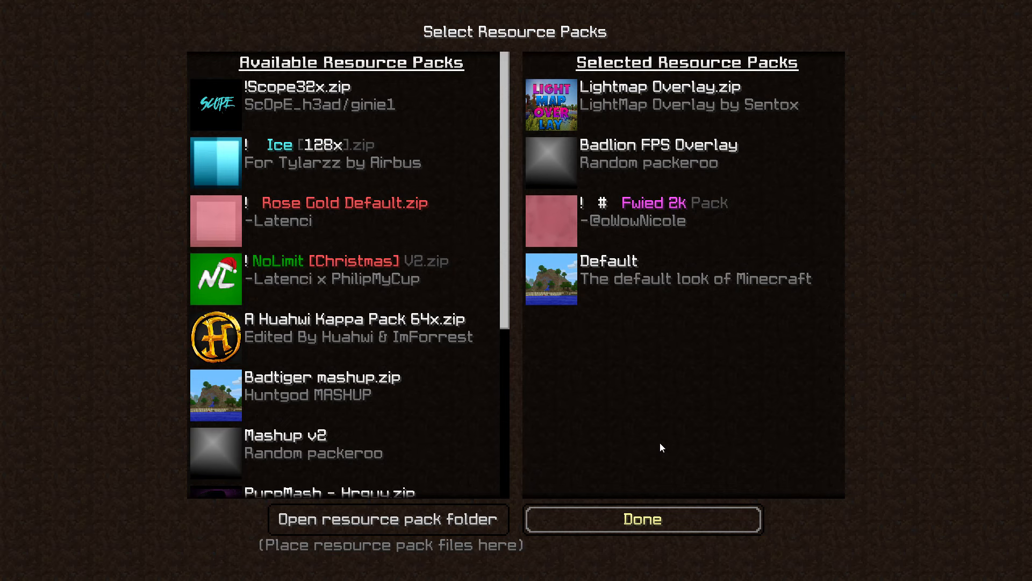
left_click(641, 518)
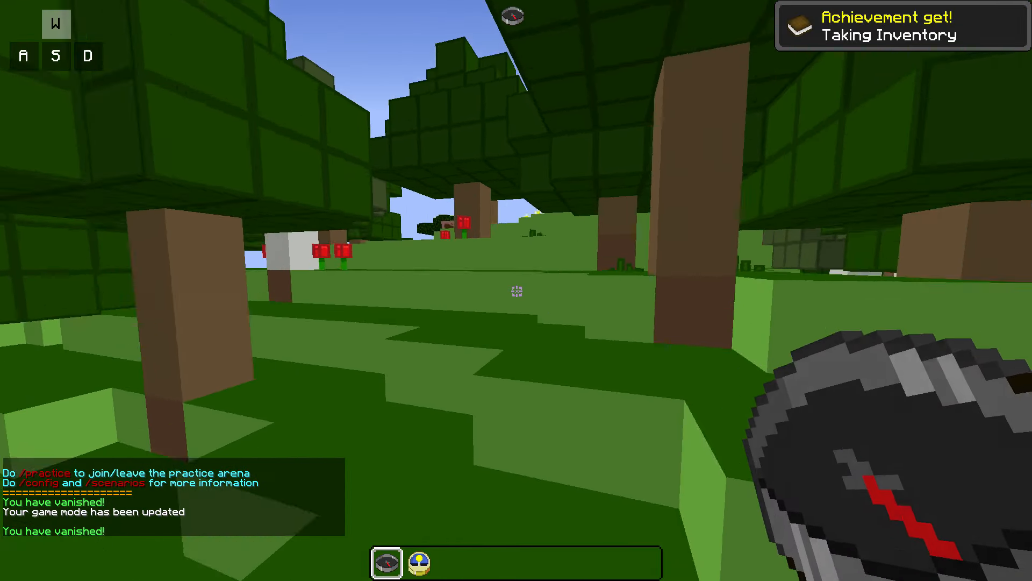
Bring up the video settings over the loaded game world.
key("F3")
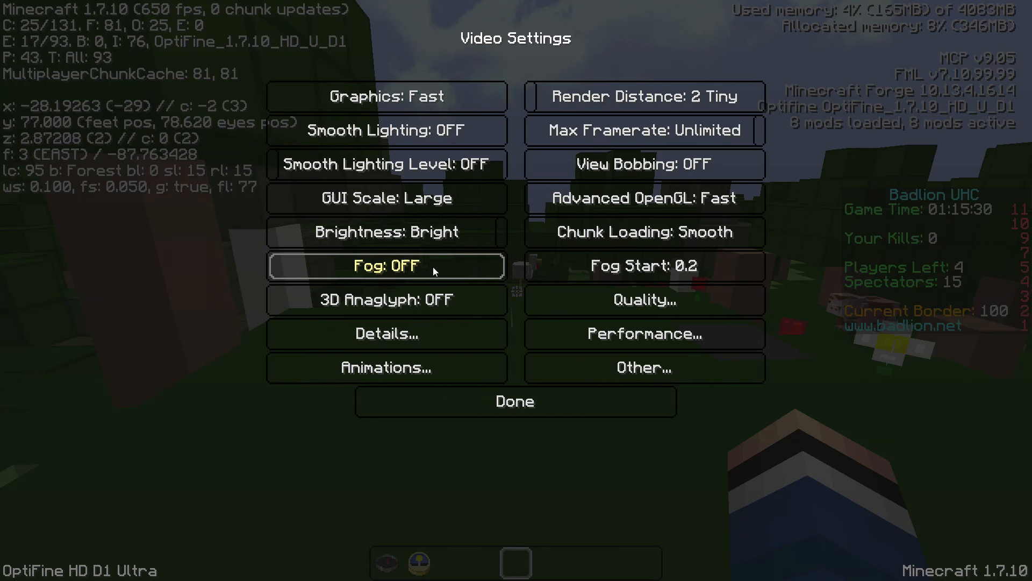
mouse_move(643, 232)
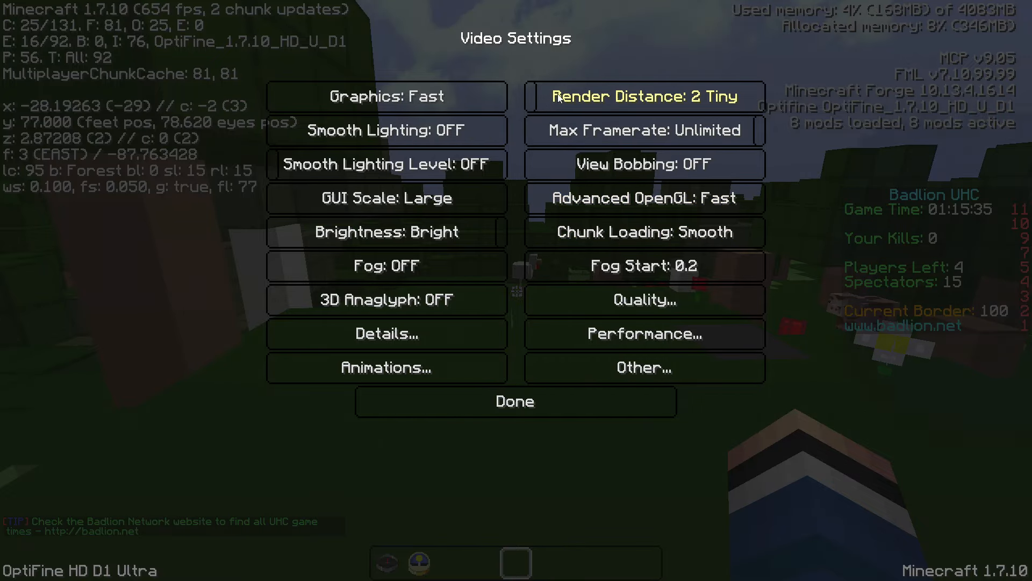
Re-enter Video Settings from the game menu and set Chunk Loading to Smooth.
left_click(515, 401)
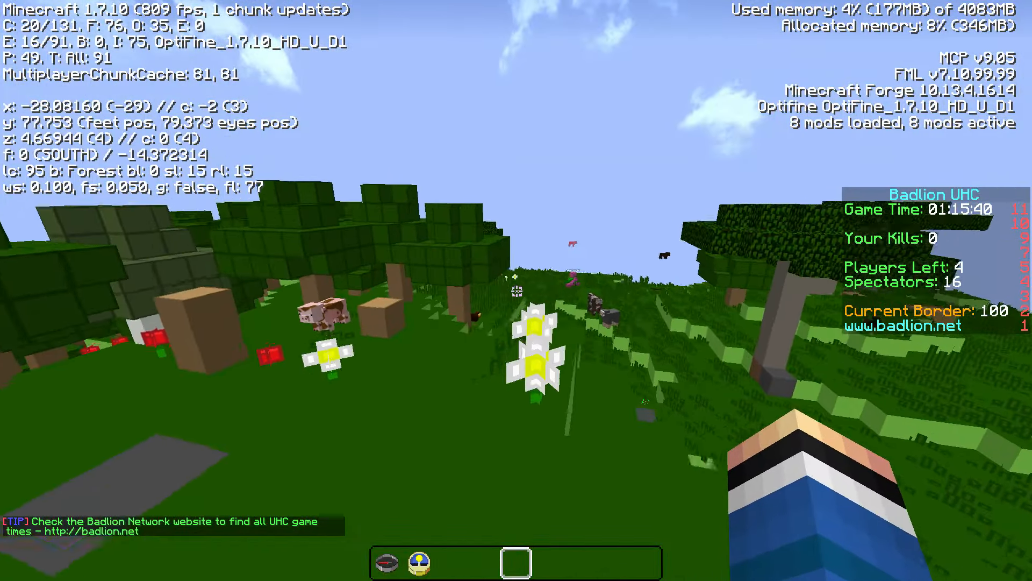
key("Escape")
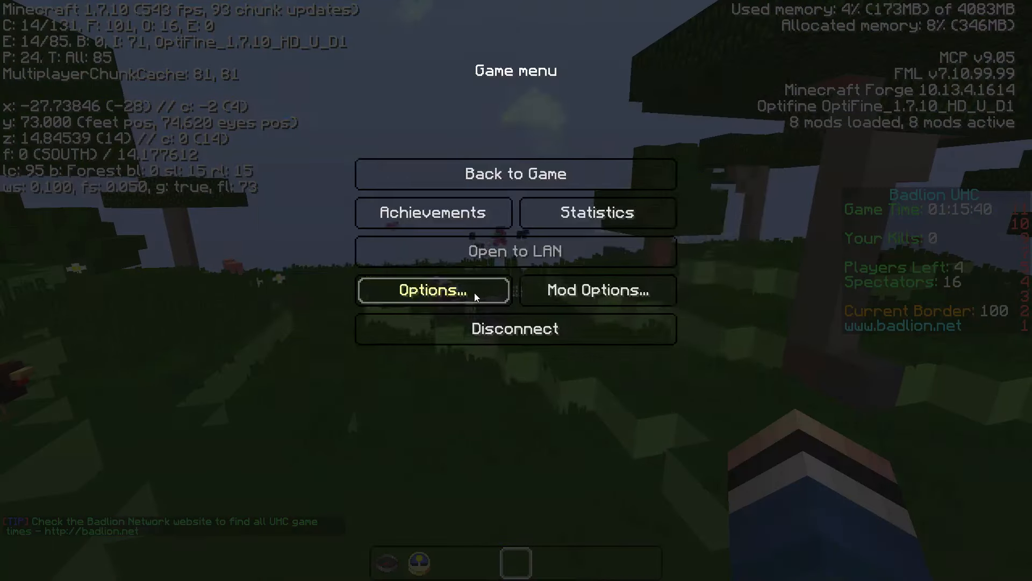
left_click(432, 290)
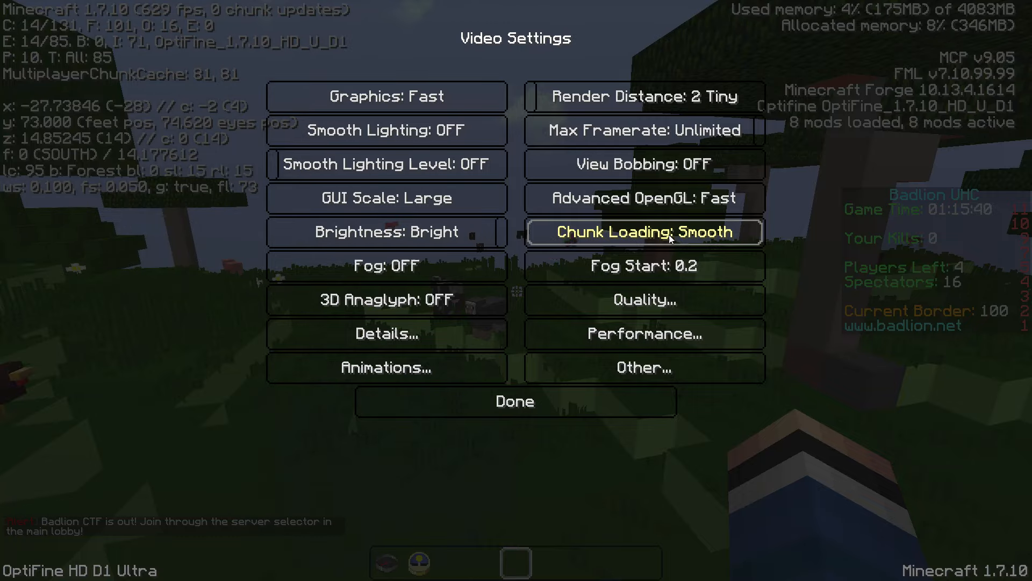
left_click(515, 401)
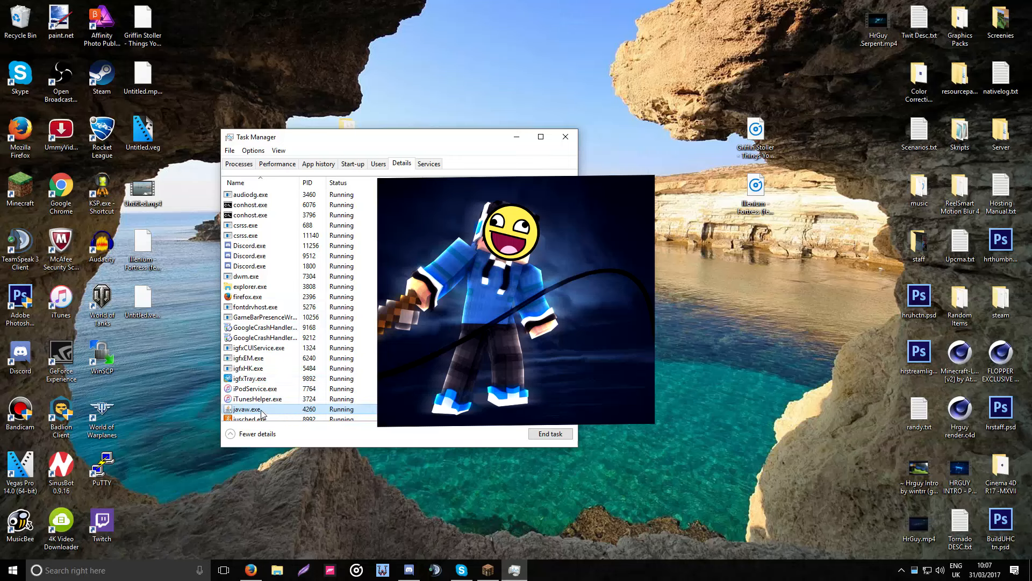
right_click(260, 409)
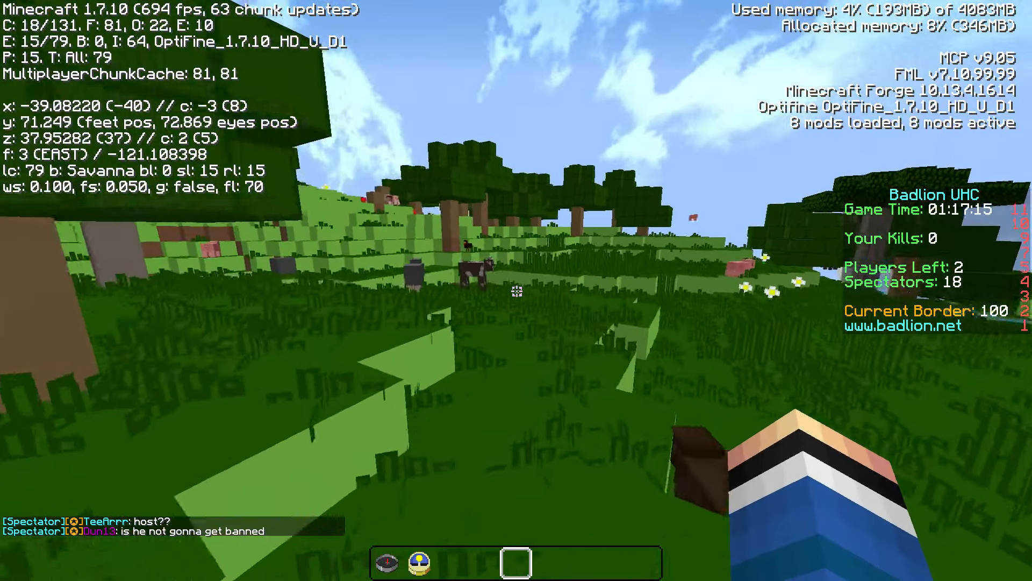
mouse_move(516, 291)
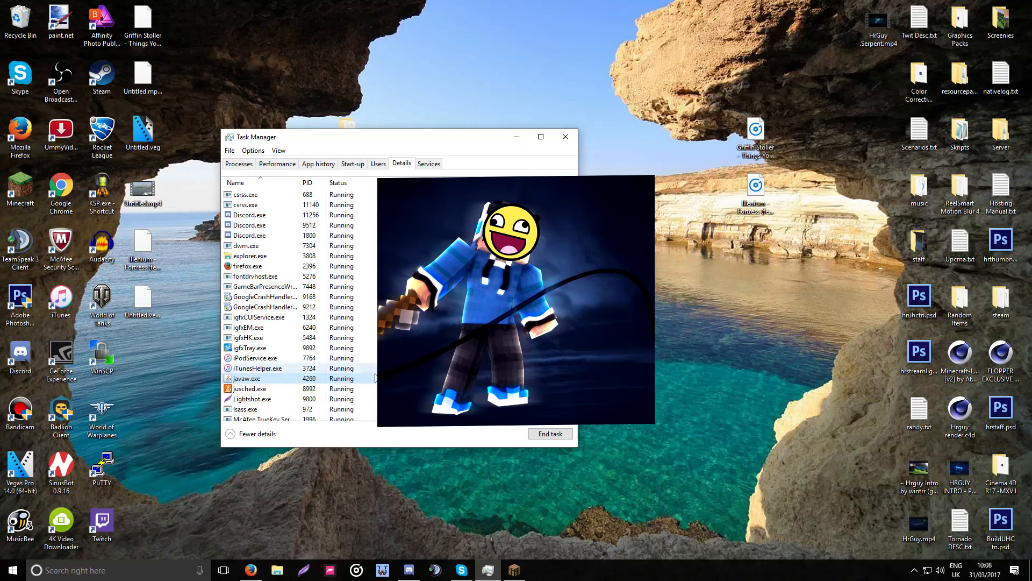
Set javaw.exe's processor affinity to CPUs 1–3 only, excluding CPU 0, then close Task Manager.
right_click(247, 378)
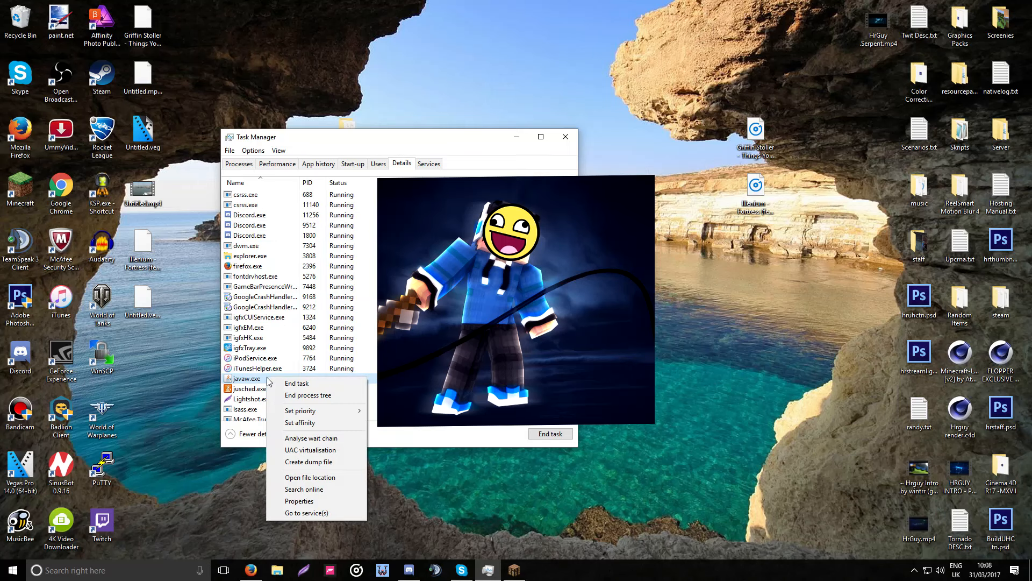
left_click(300, 423)
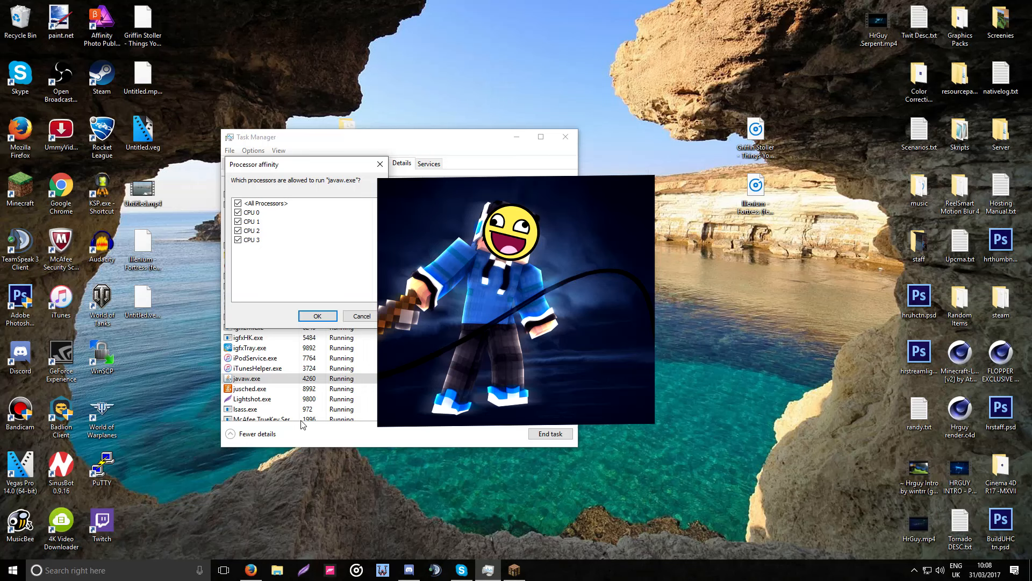
left_click(249, 222)
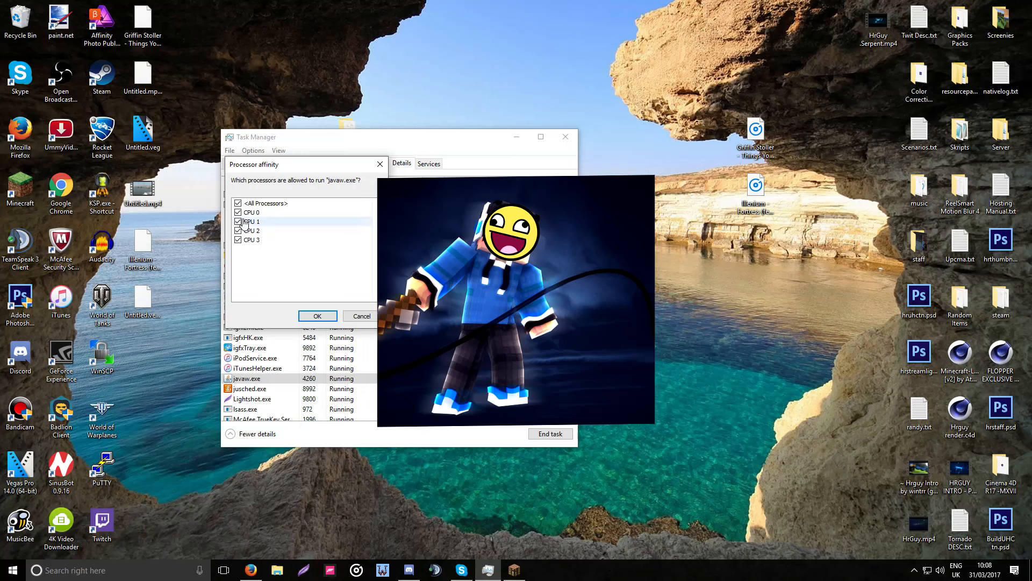
left_click(239, 222)
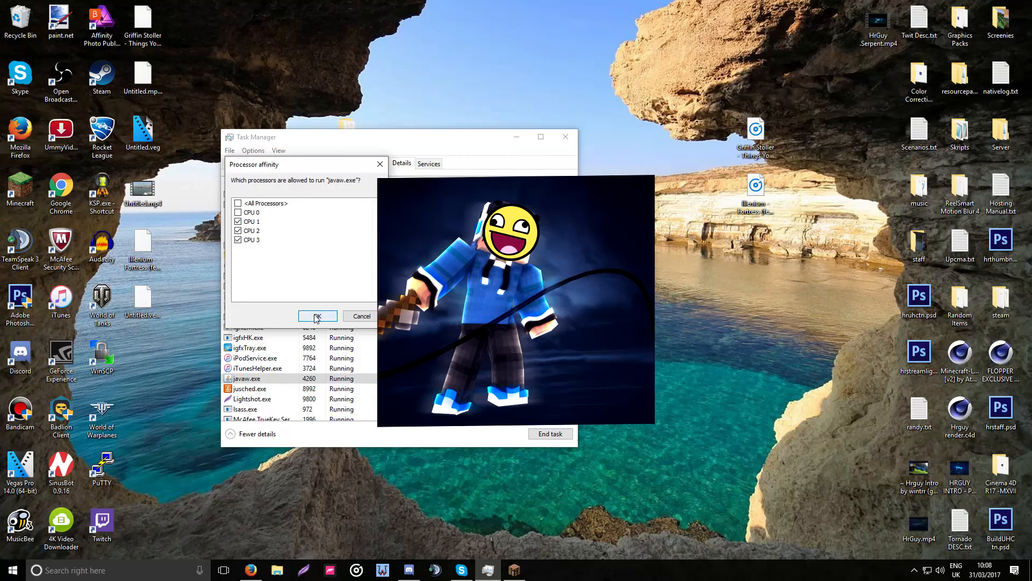
left_click(316, 316)
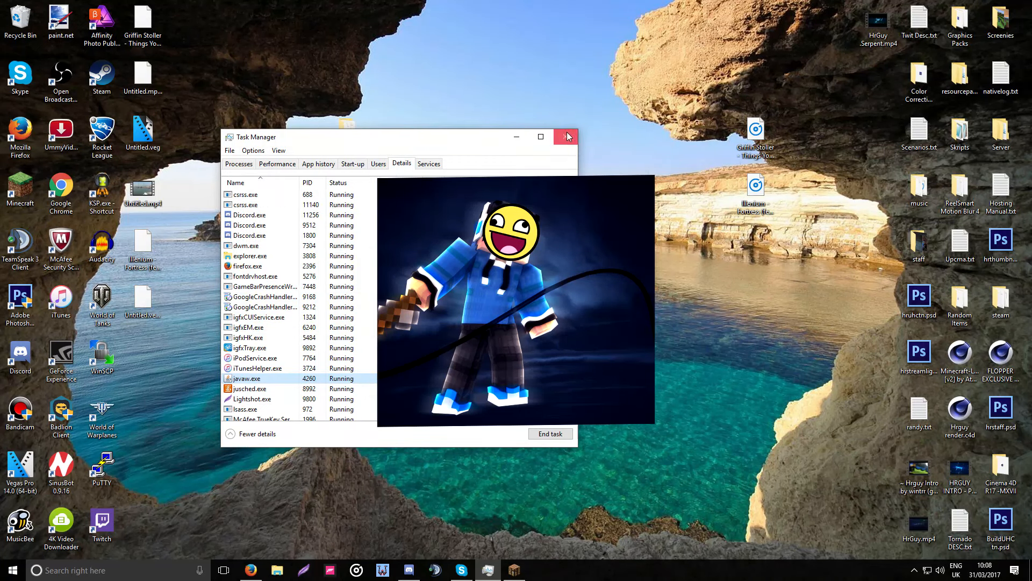
left_click(567, 137)
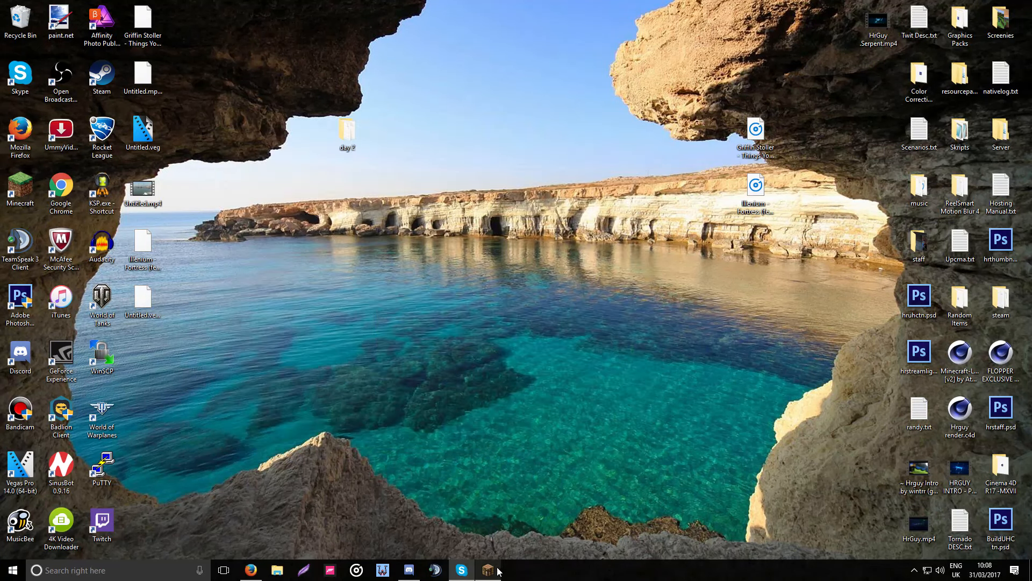
Verify CPU 0 remains unticked for javaw.exe and resume the UHC match via Back to Game.
left_click(487, 570)
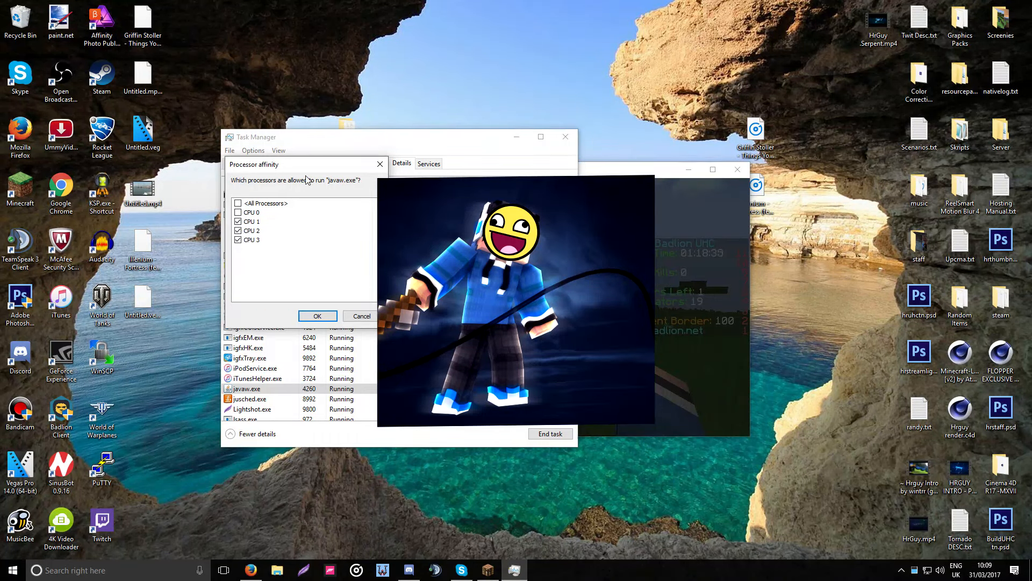
left_click(238, 221)
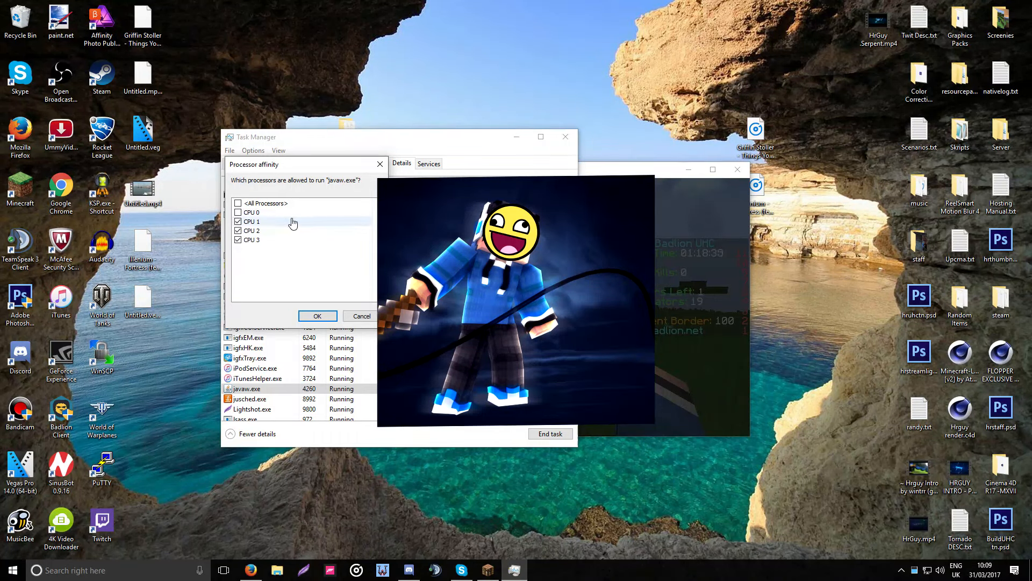
left_click(239, 221)
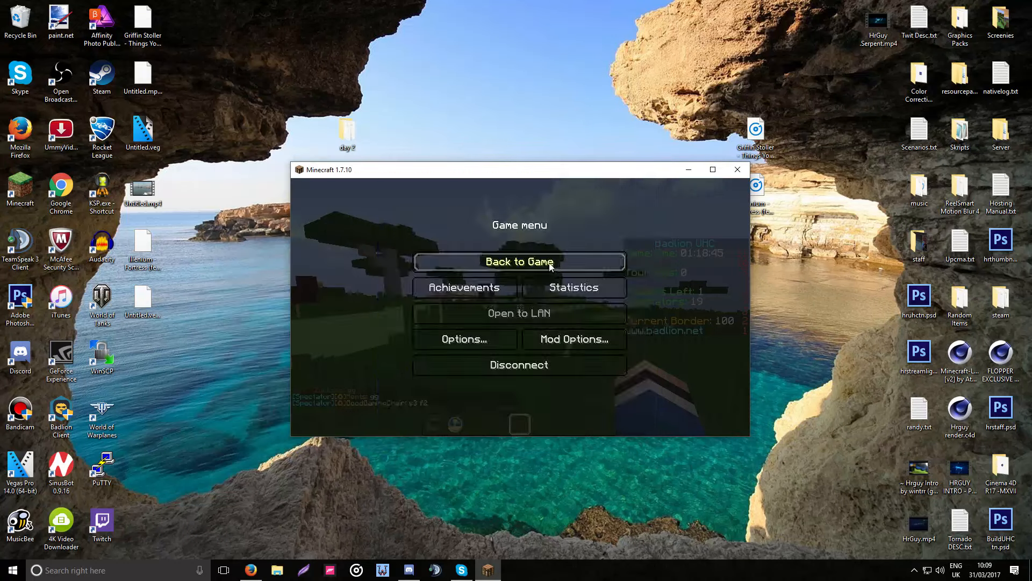
left_click(737, 168)
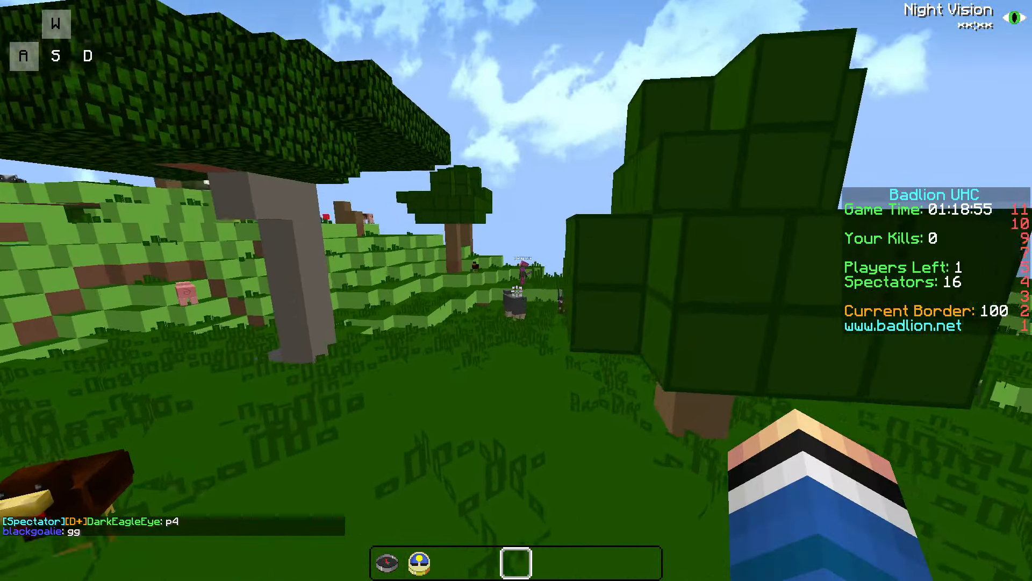
mouse_move(516, 290)
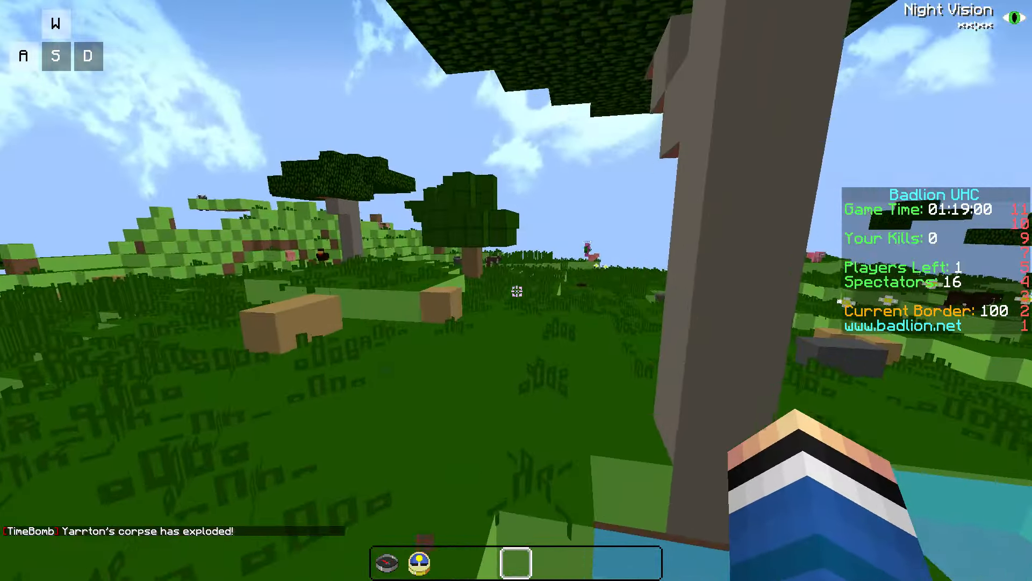
mouse_move(516, 290)
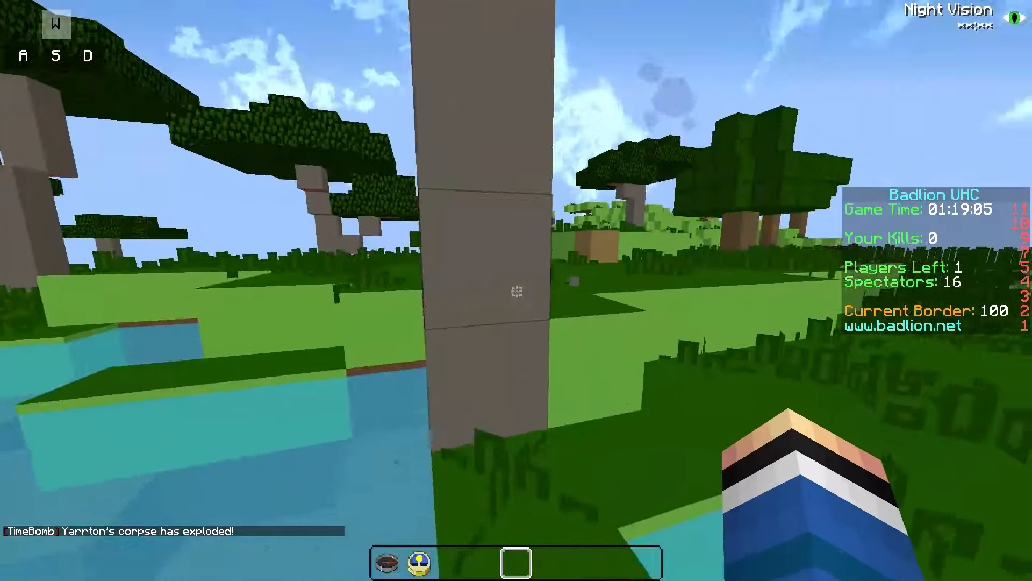
Display the F3 debug readout showing the frame rate while walking around.
key("F3")
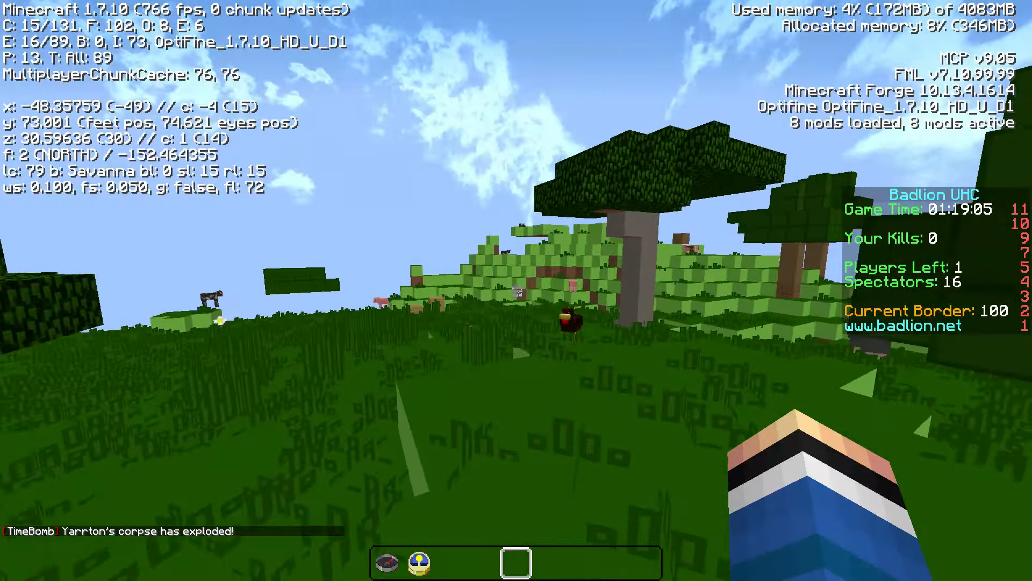